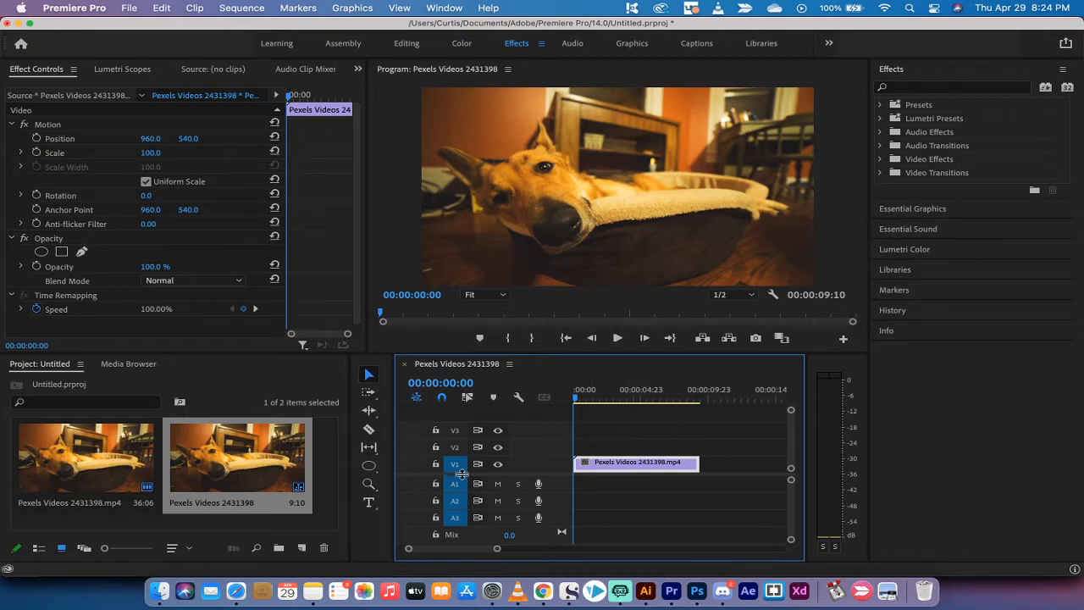
Pick the Ellipse Tool from the Pen flyout and draw a small circle below the dog's nose
click(614, 398)
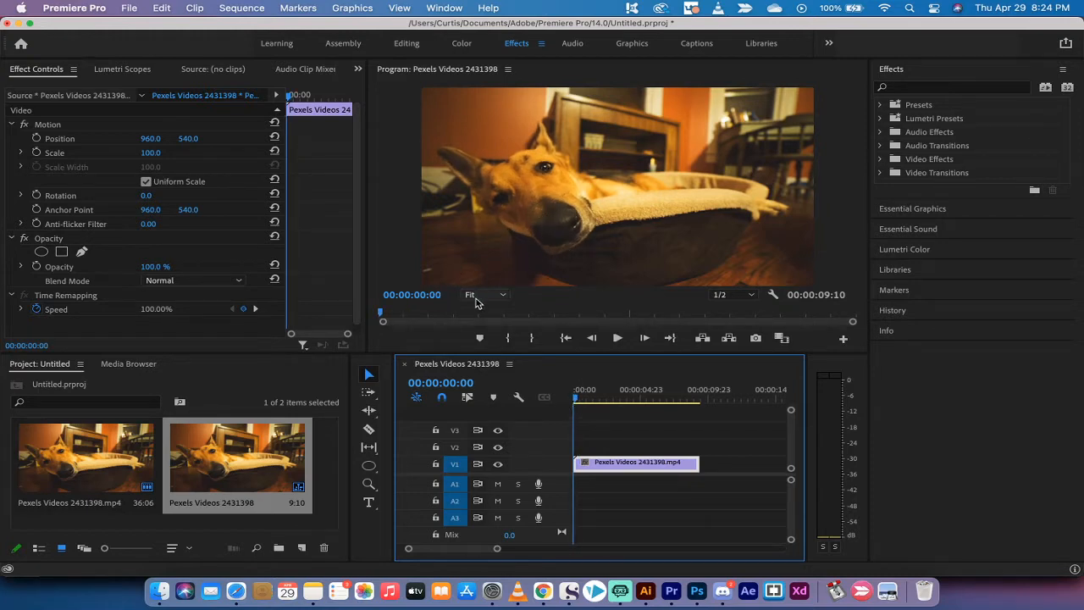
mouse_move(369, 375)
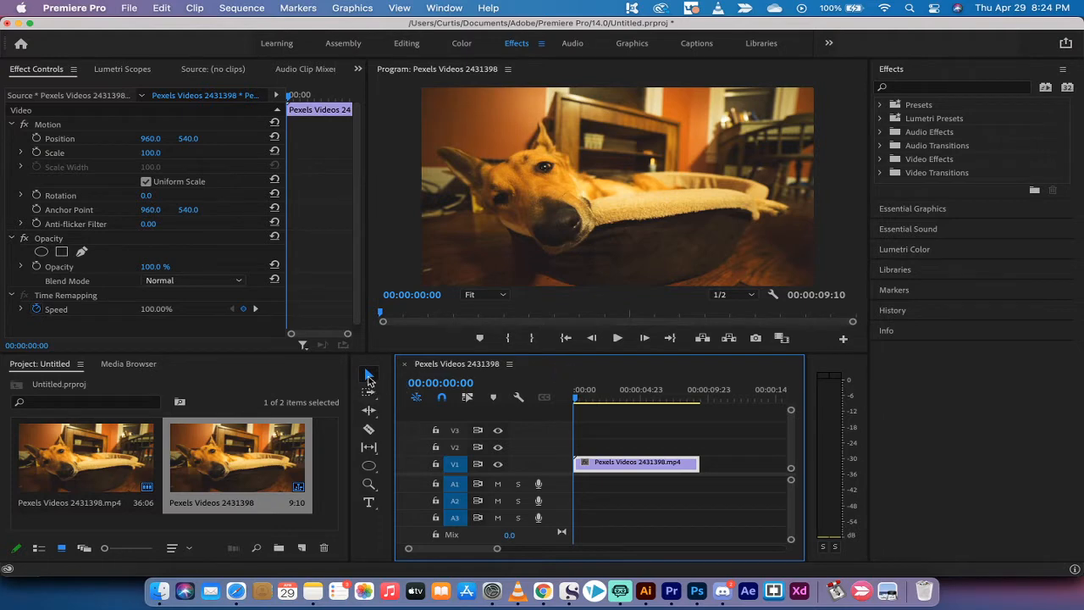
mouse_move(368, 465)
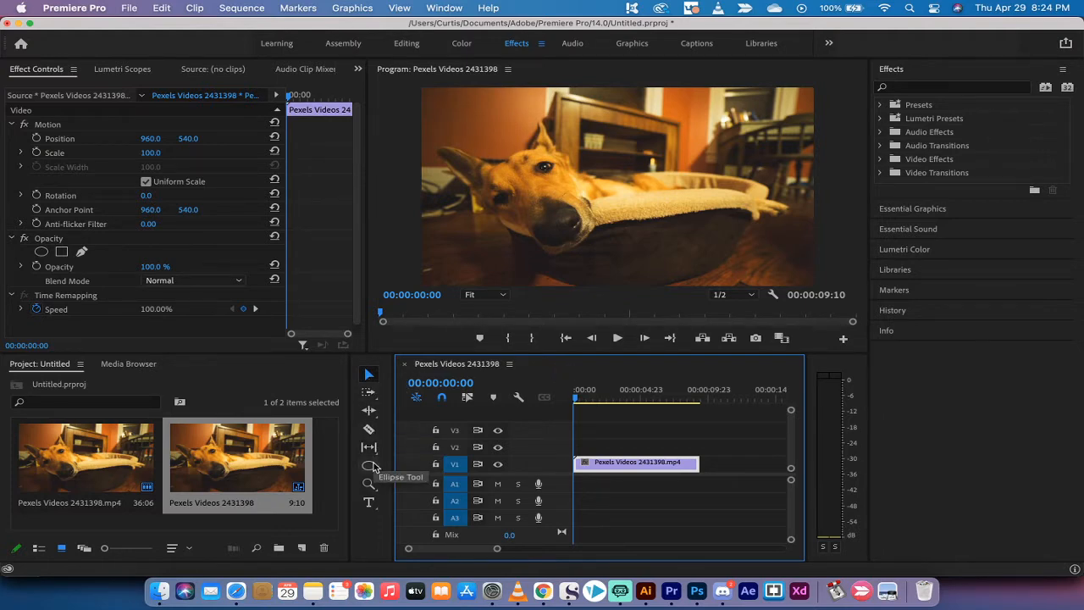
mouse_move(369, 466)
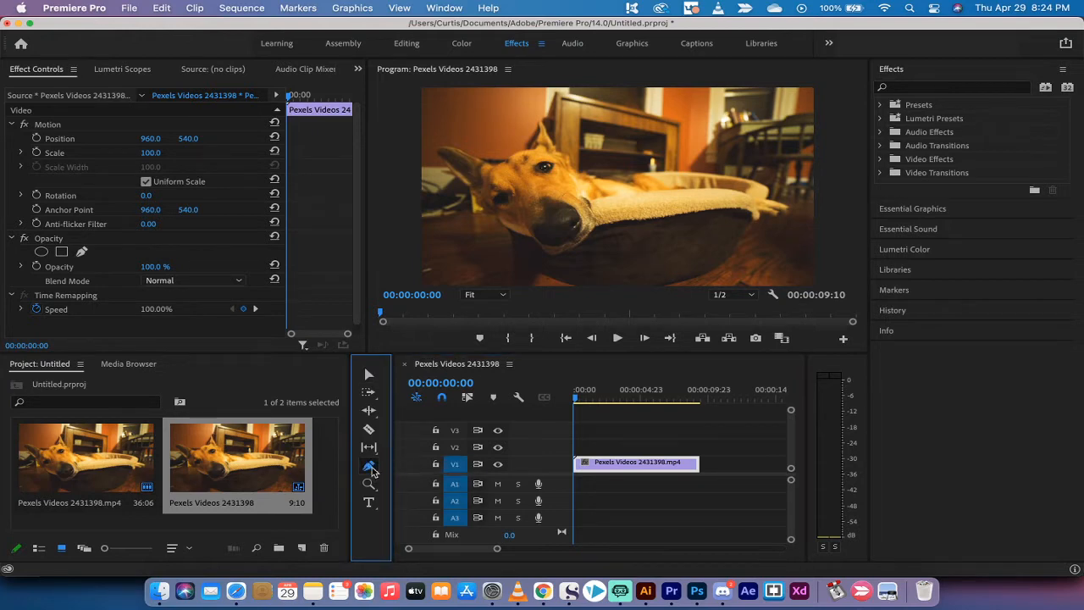
mouse_move(369, 465)
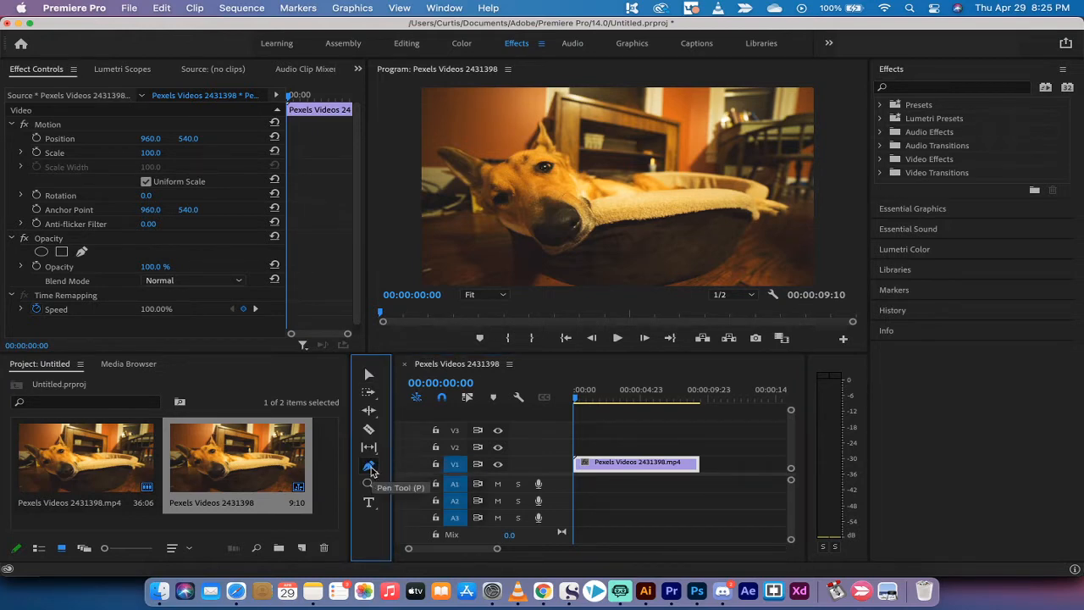
click(368, 464)
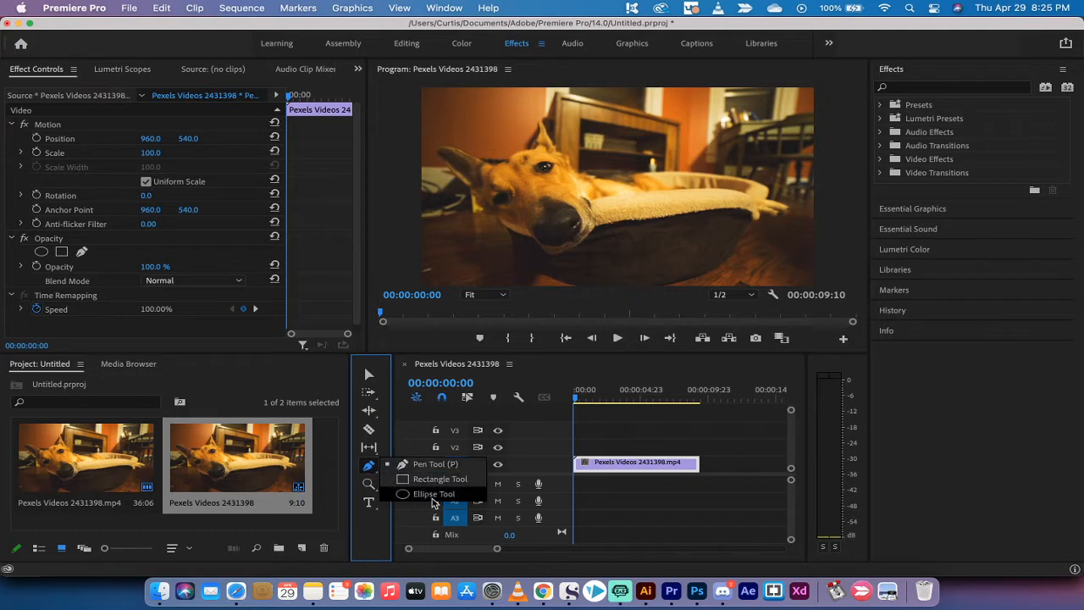
mouse_move(435, 497)
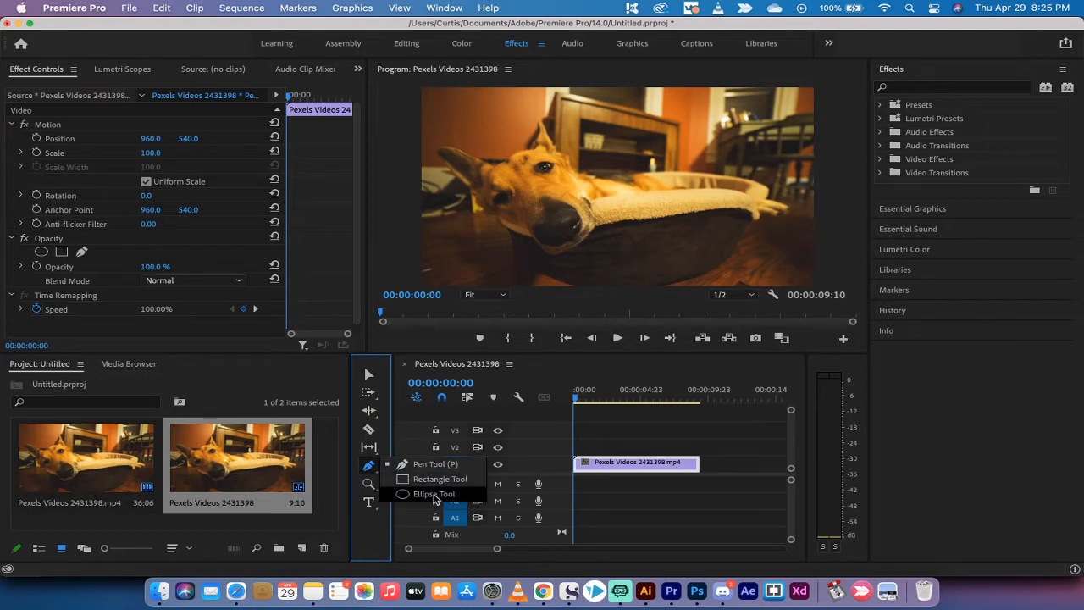
click(433, 494)
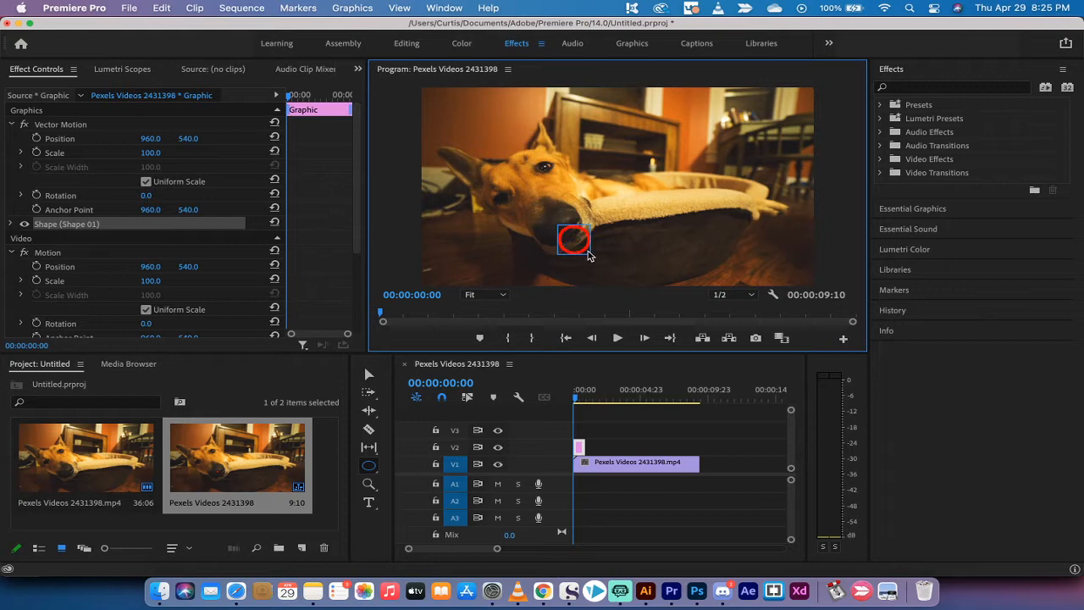
Enlarge the circle, move it onto the nose, and extend the graphic clip to the video's length
drag(573, 240, 589, 254)
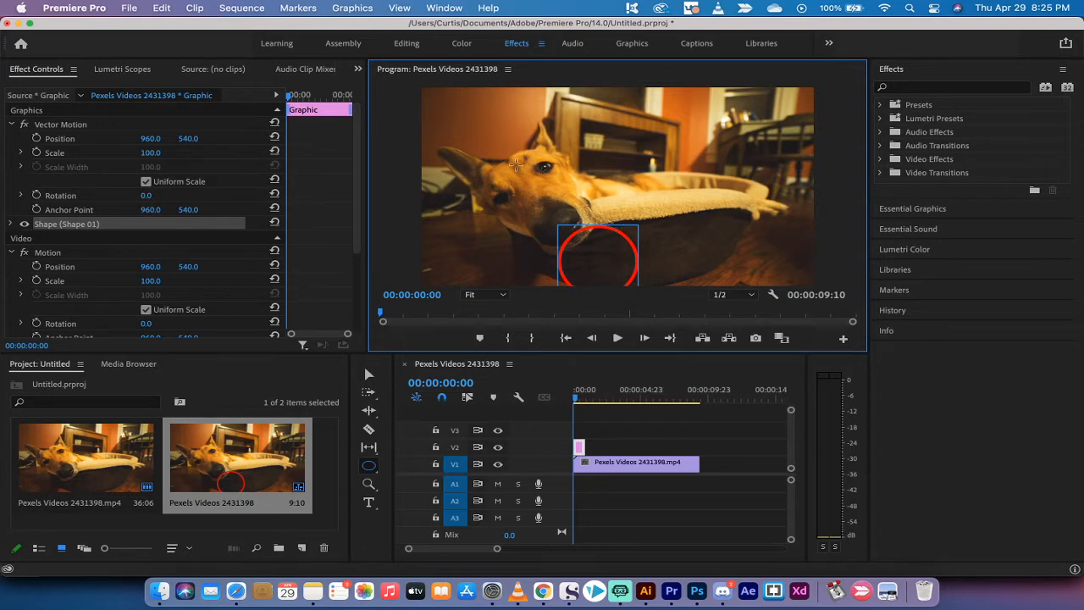
mouse_move(368, 374)
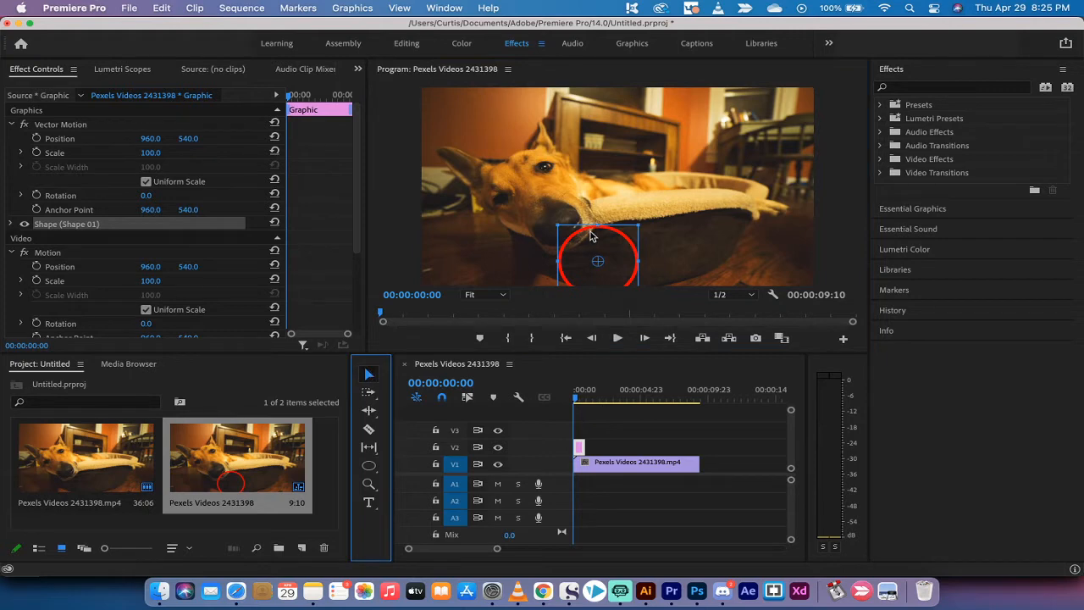
drag(597, 261, 557, 227)
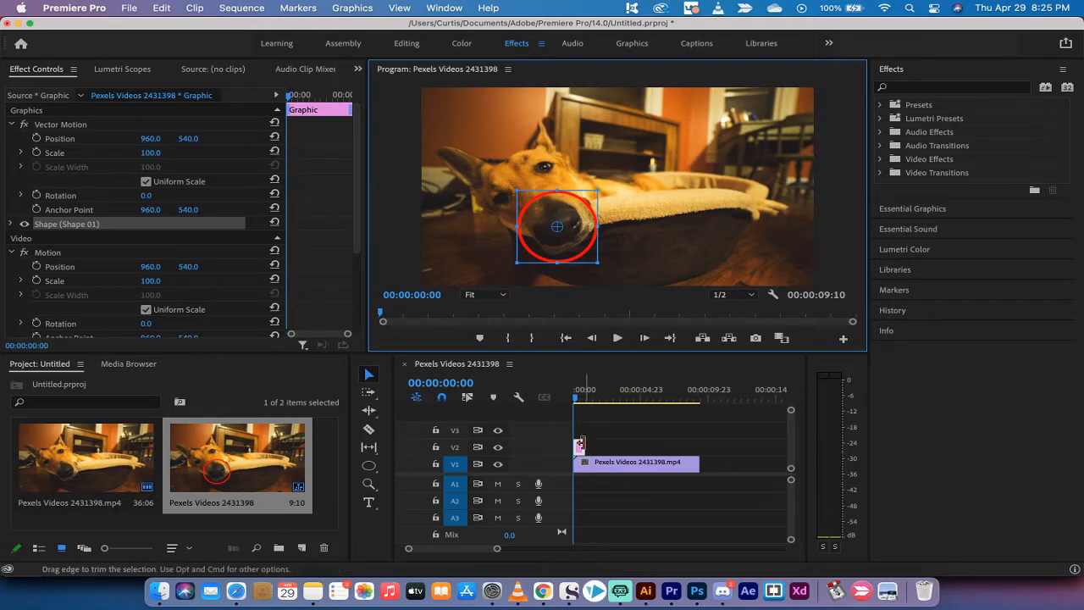
drag(580, 461, 592, 461)
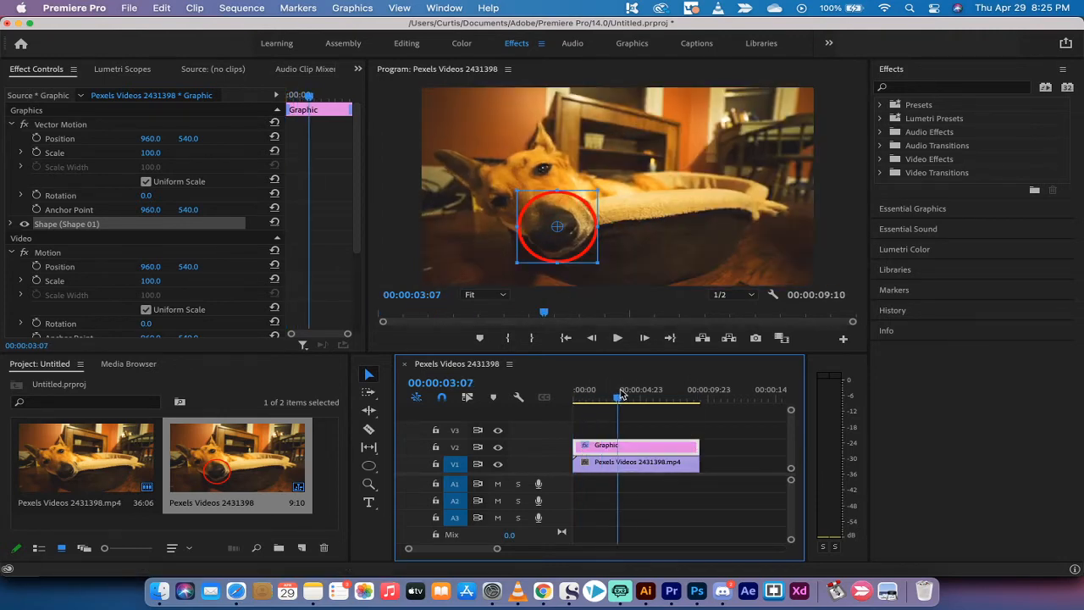
Move the playhead back to the sequence's first frame, 00:00:00:00
click(580, 395)
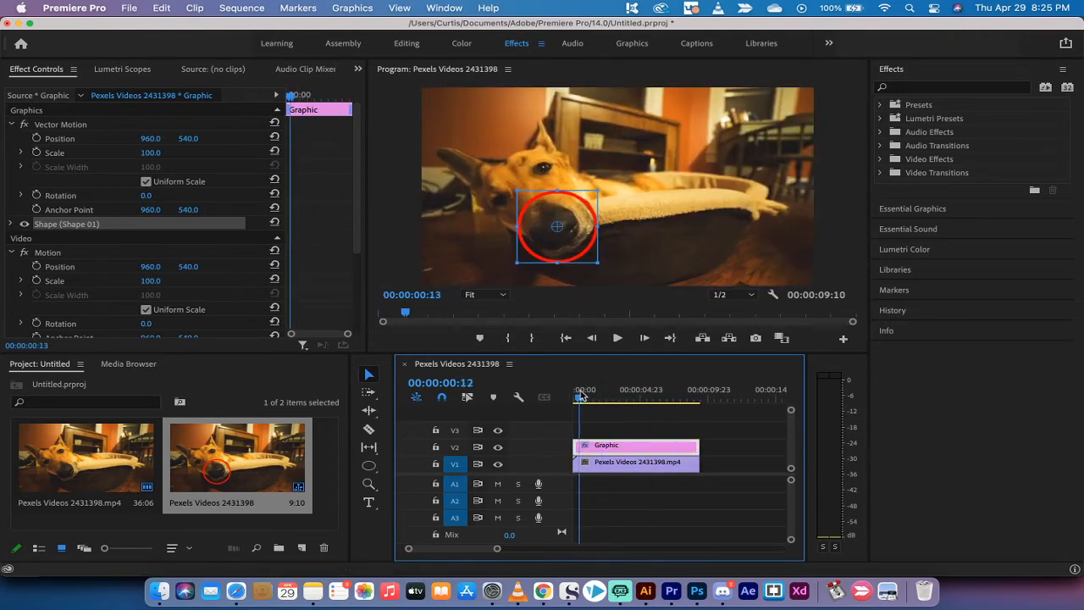
click(578, 397)
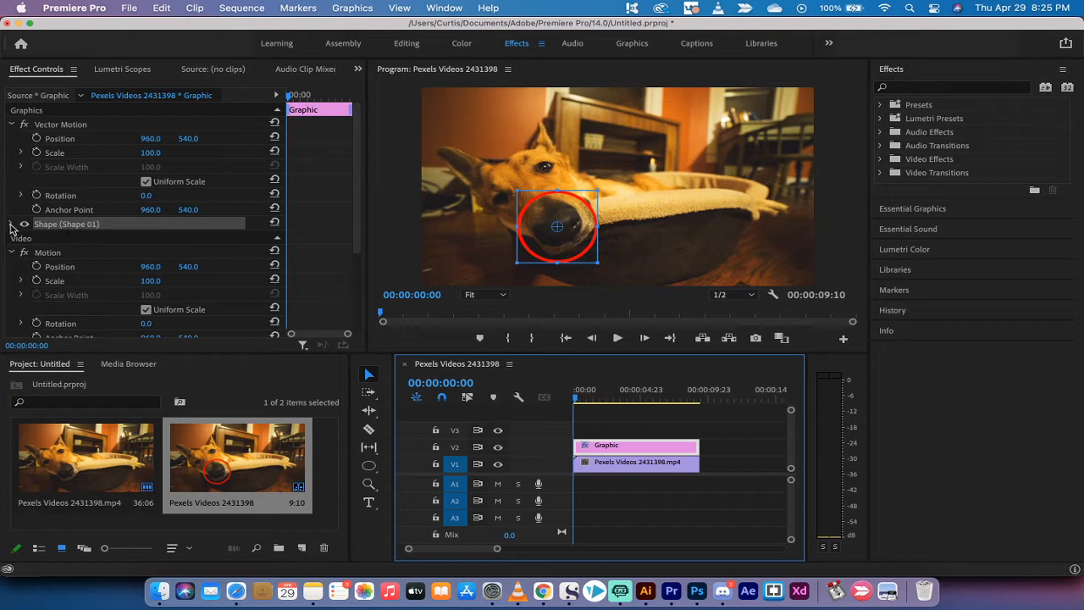
In the shape's Appearance settings, enable a red Stroke and turn Fill off
click(23, 224)
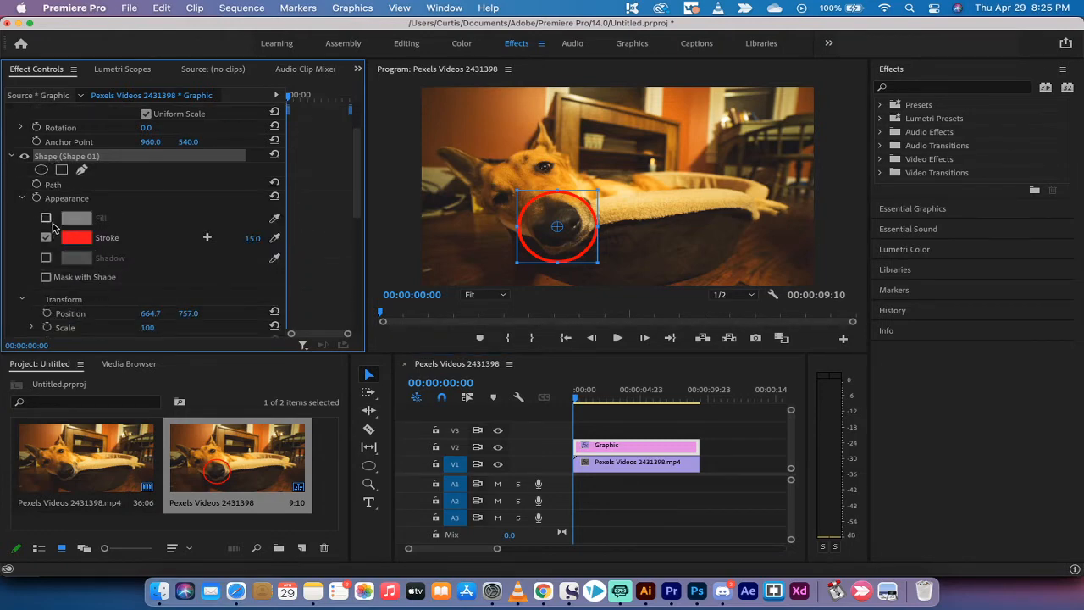
click(46, 217)
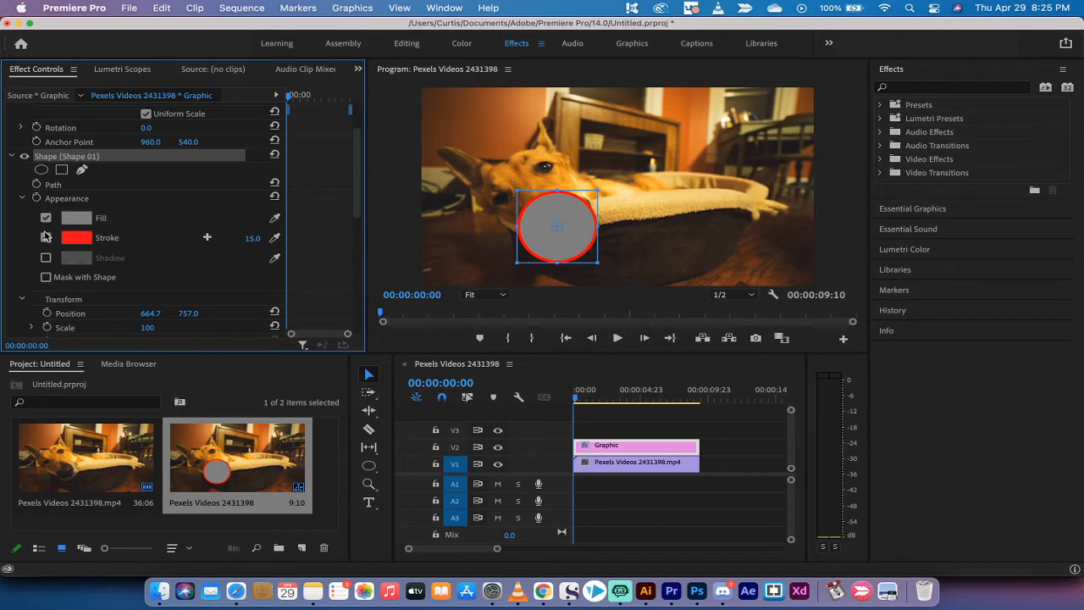
click(46, 237)
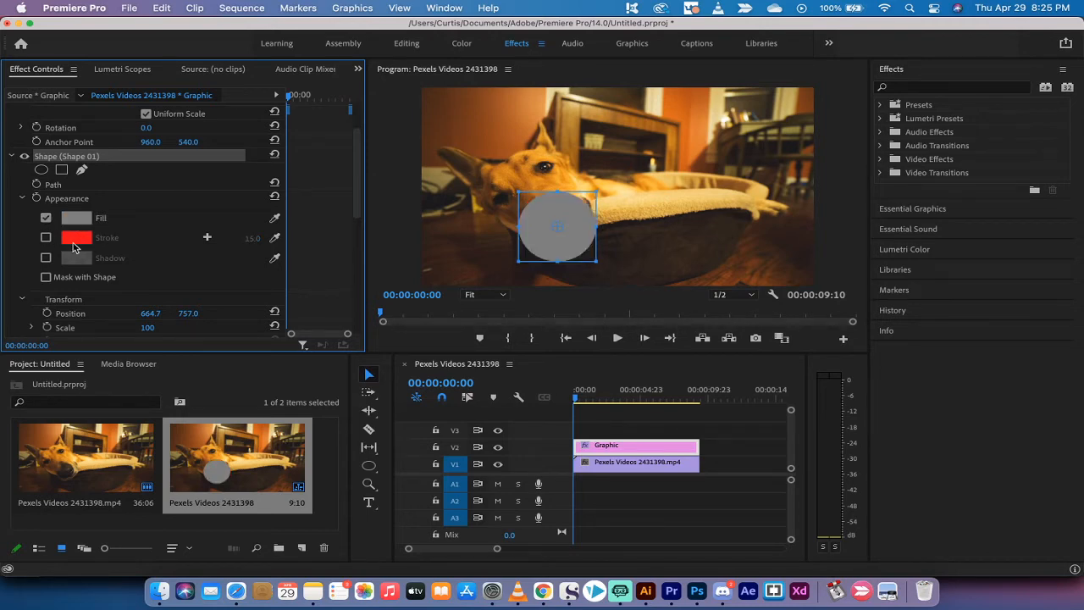
click(46, 218)
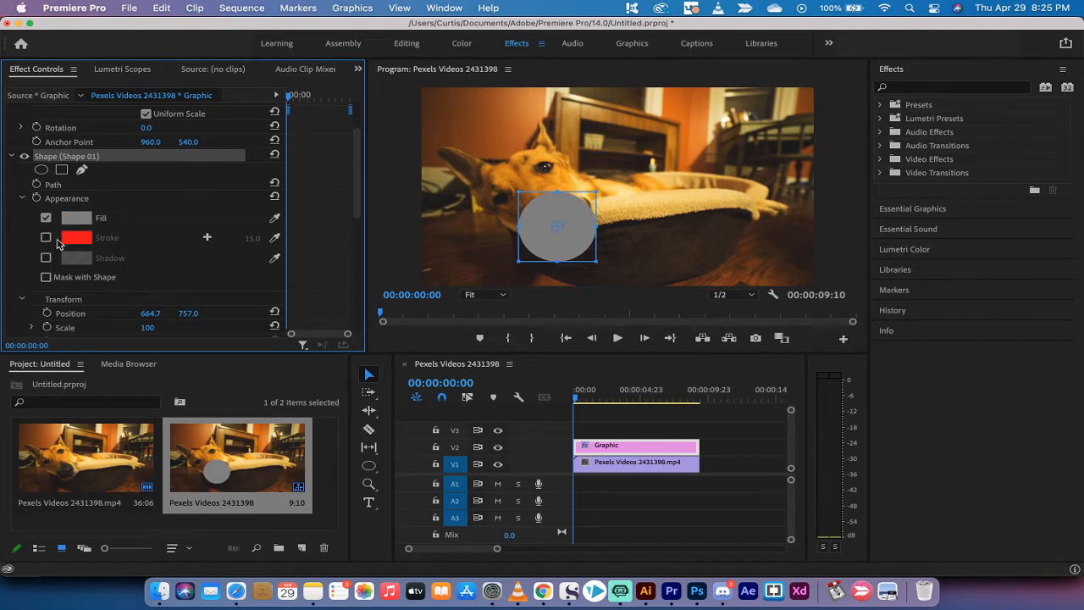
click(46, 237)
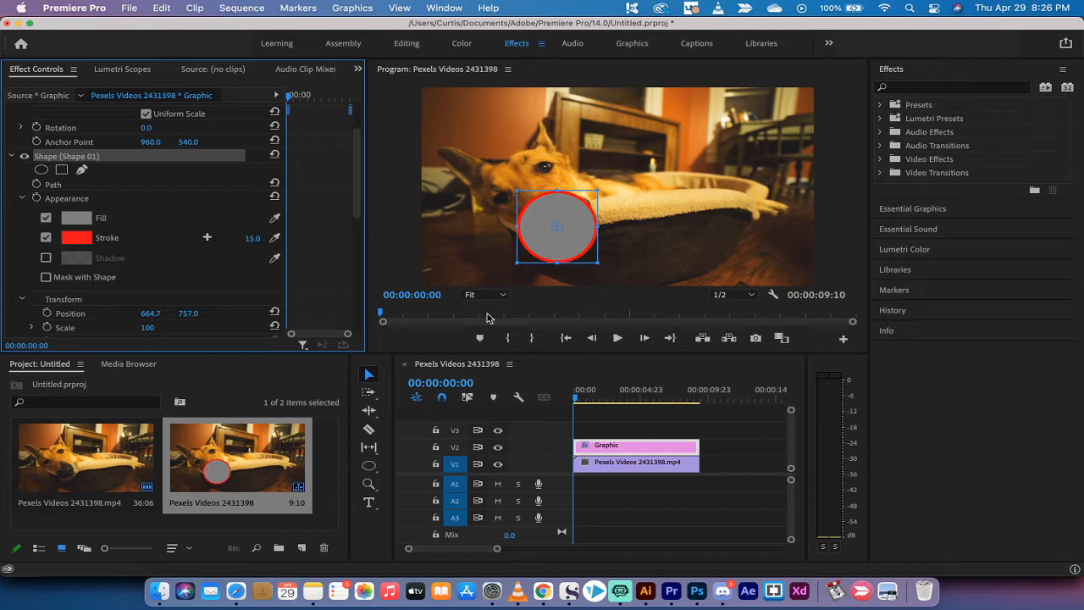
mouse_move(243, 245)
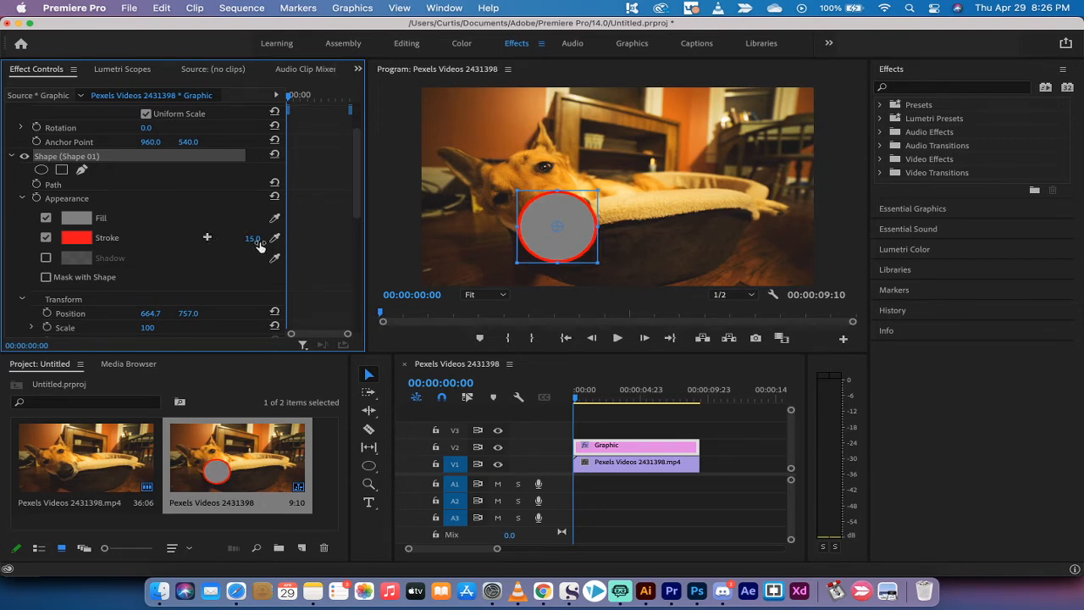
click(46, 218)
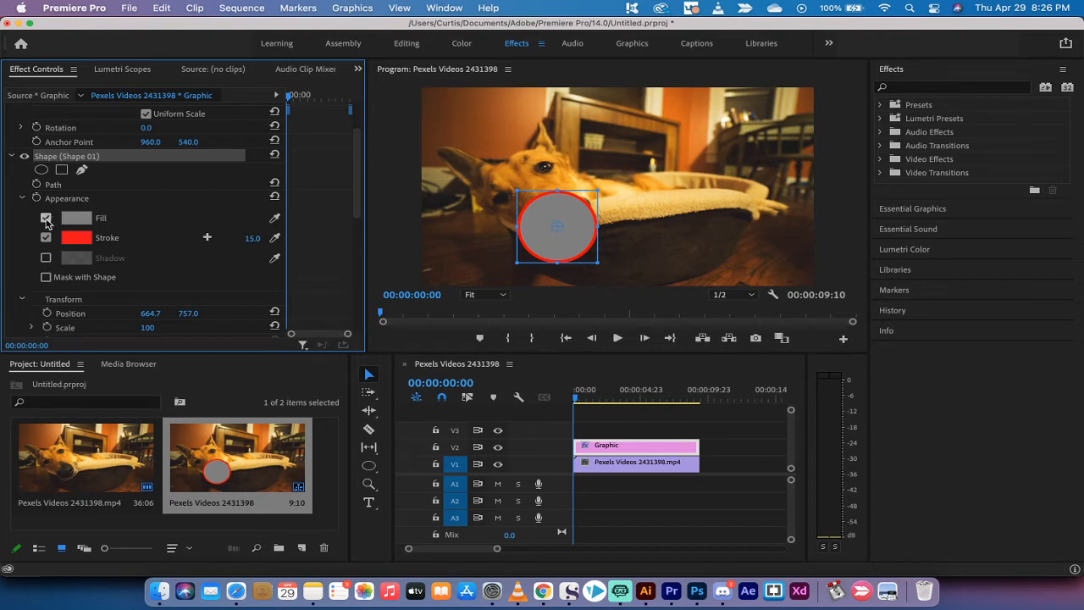
click(45, 217)
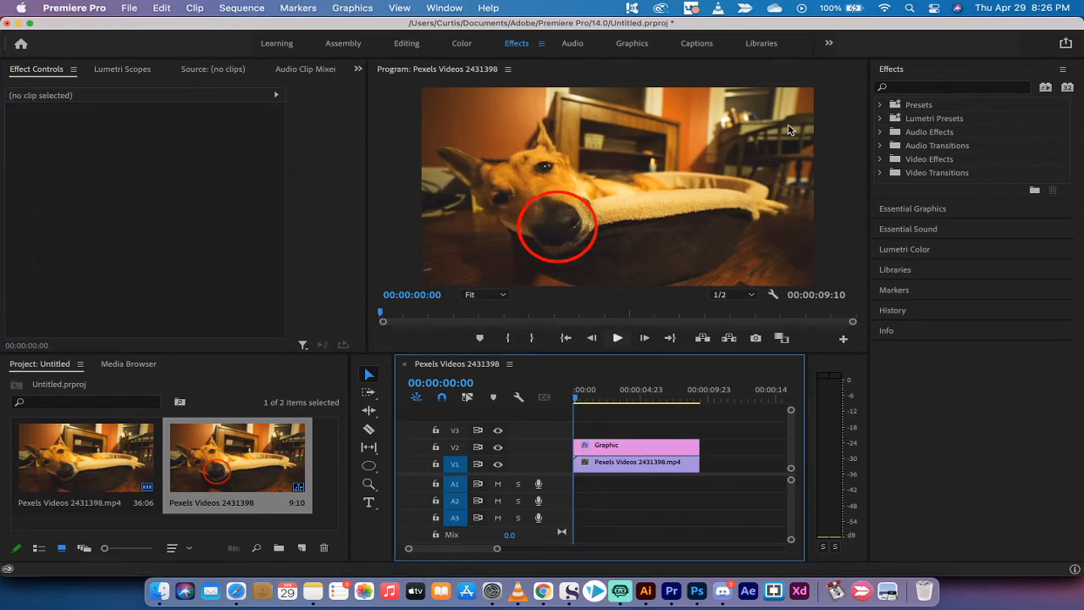
mouse_move(915, 88)
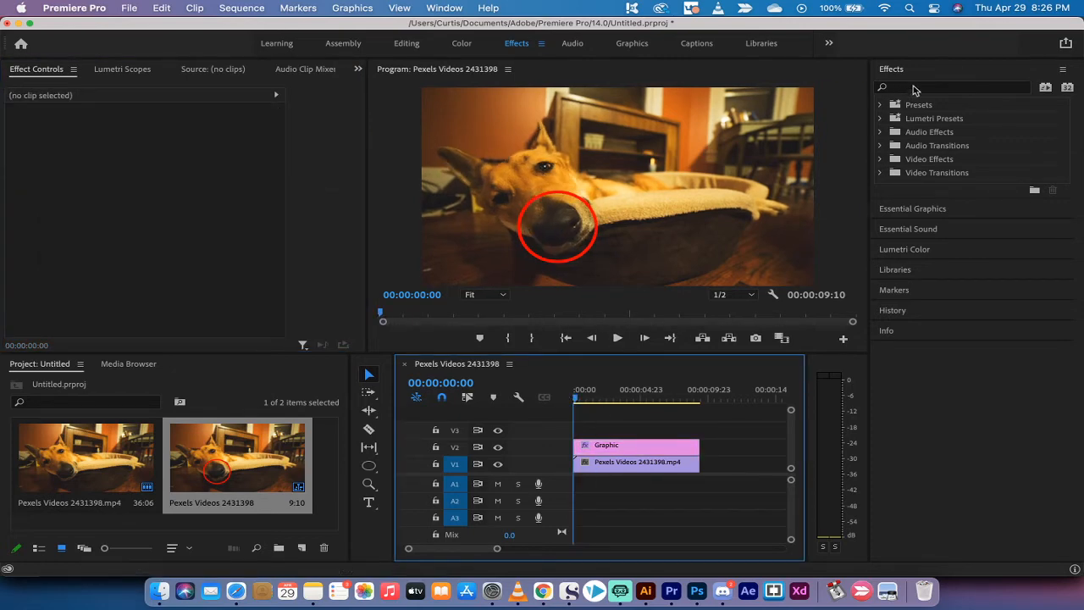
Browse Effects to Video Transitions > Wipe and put Inset on the Graphic clip's start
click(969, 87)
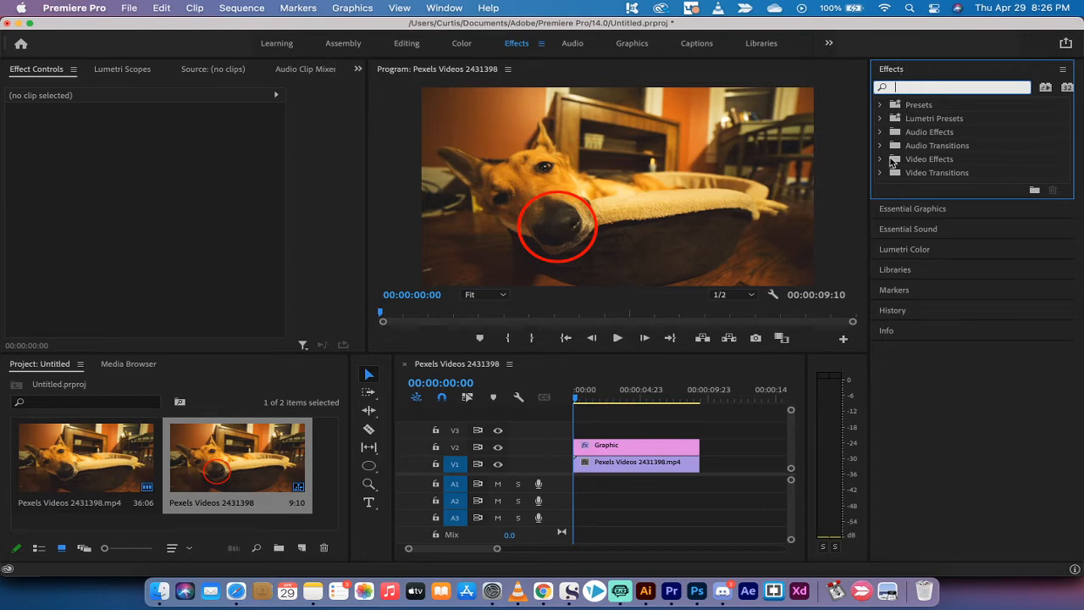
click(882, 172)
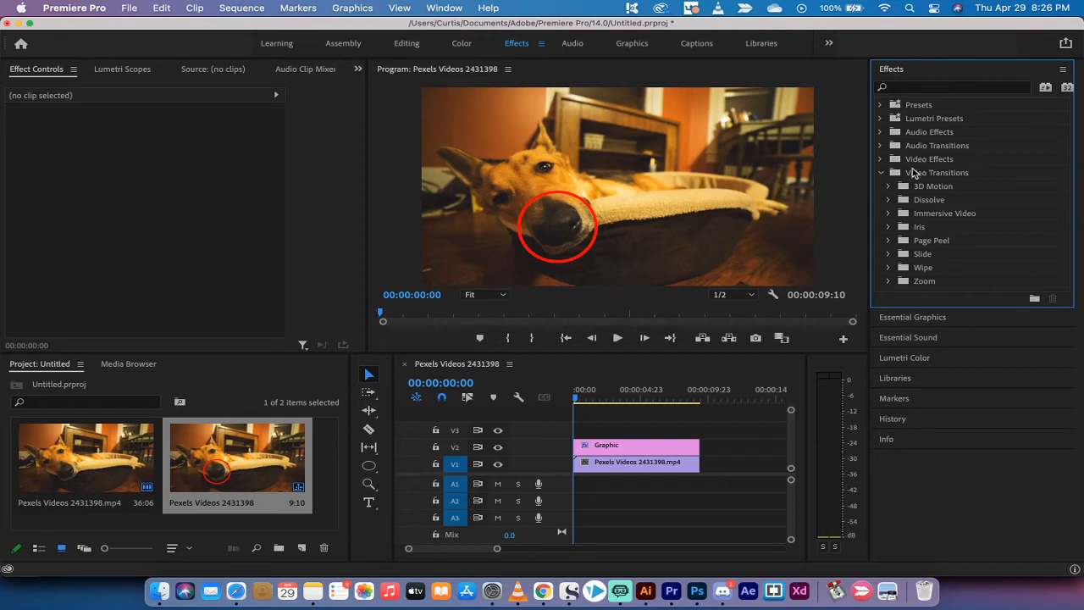
mouse_move(914, 244)
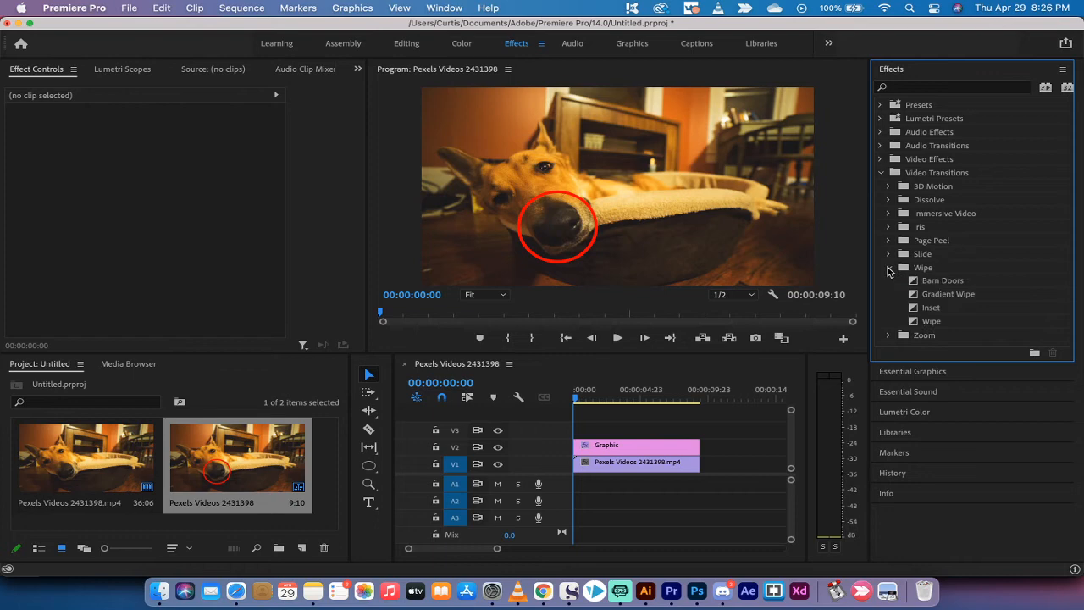
click(922, 267)
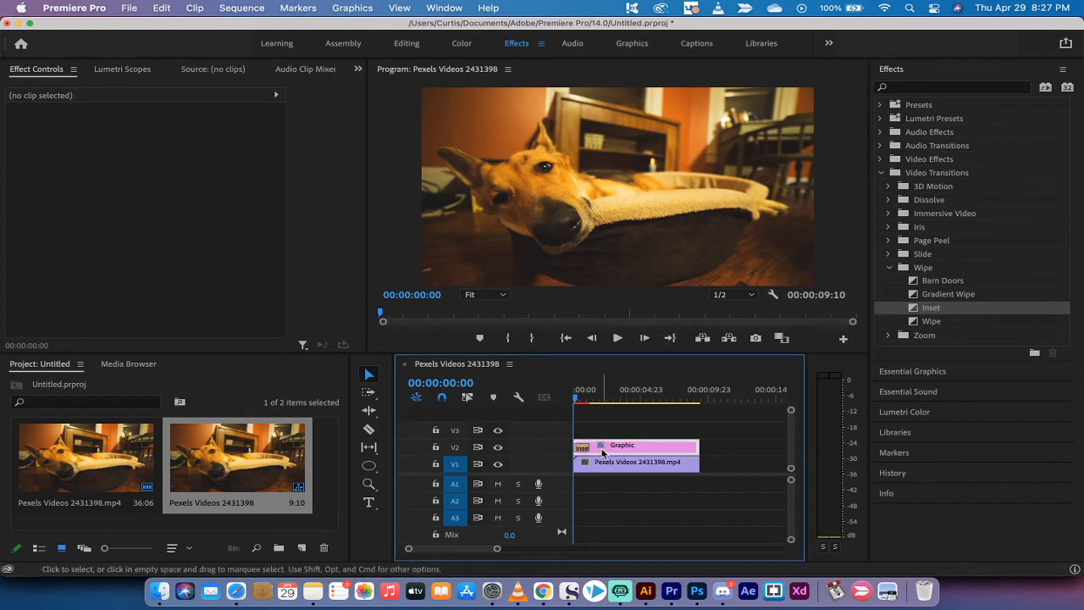
Confirm the Inset transition duration of 00:00:01:06 and play the sequence to preview the reveal
click(621, 444)
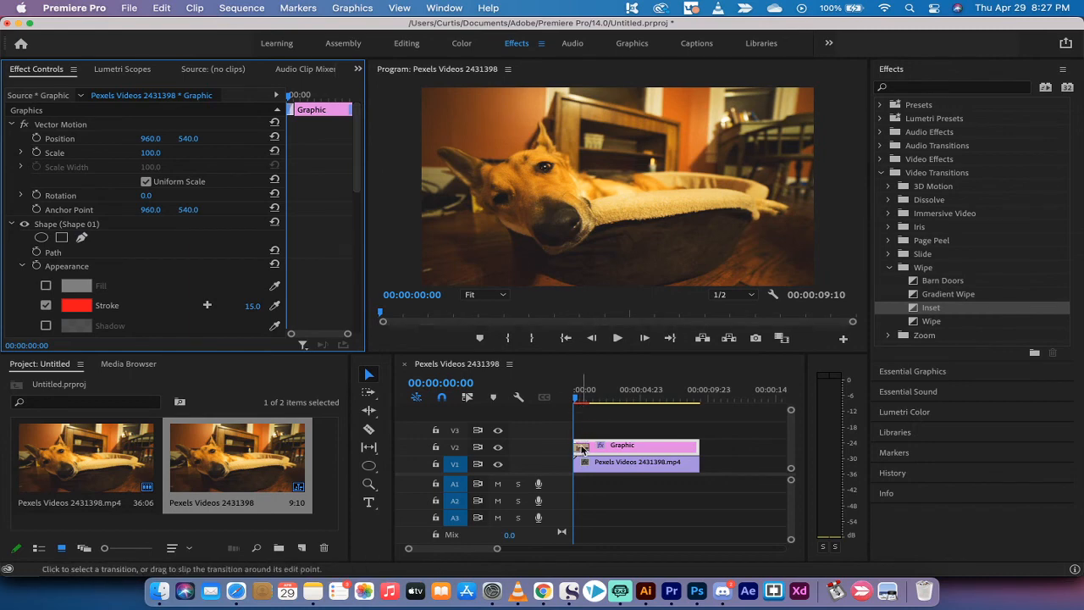
double_click(580, 448)
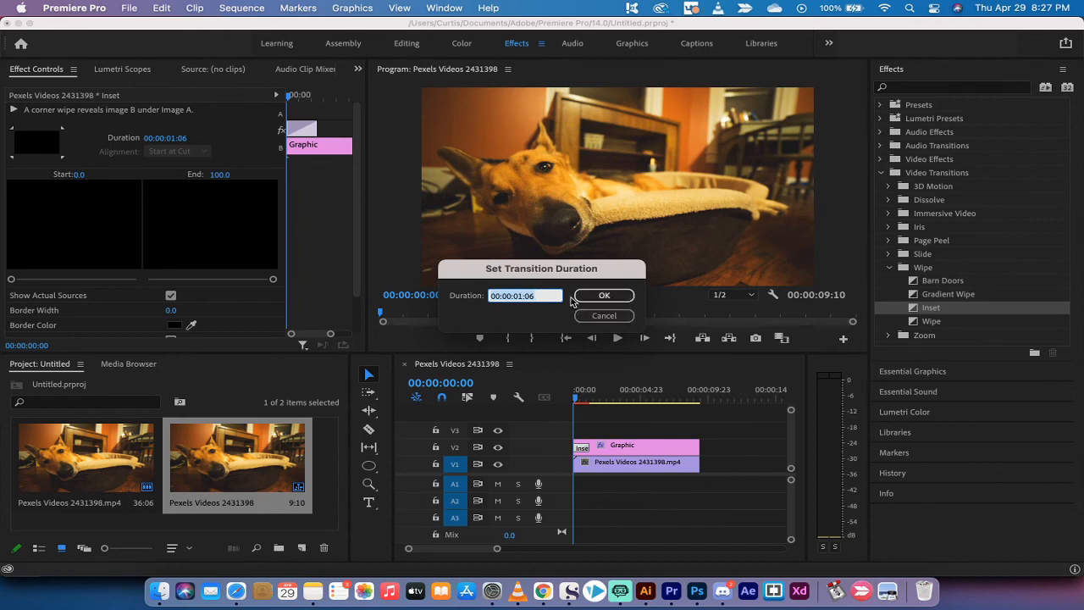
click(603, 295)
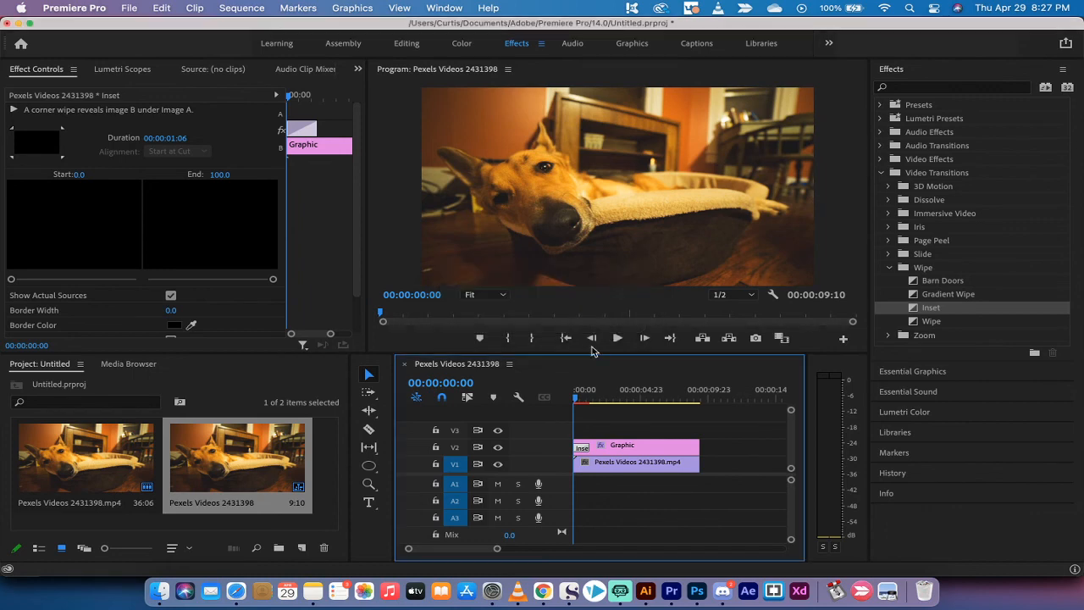
click(617, 337)
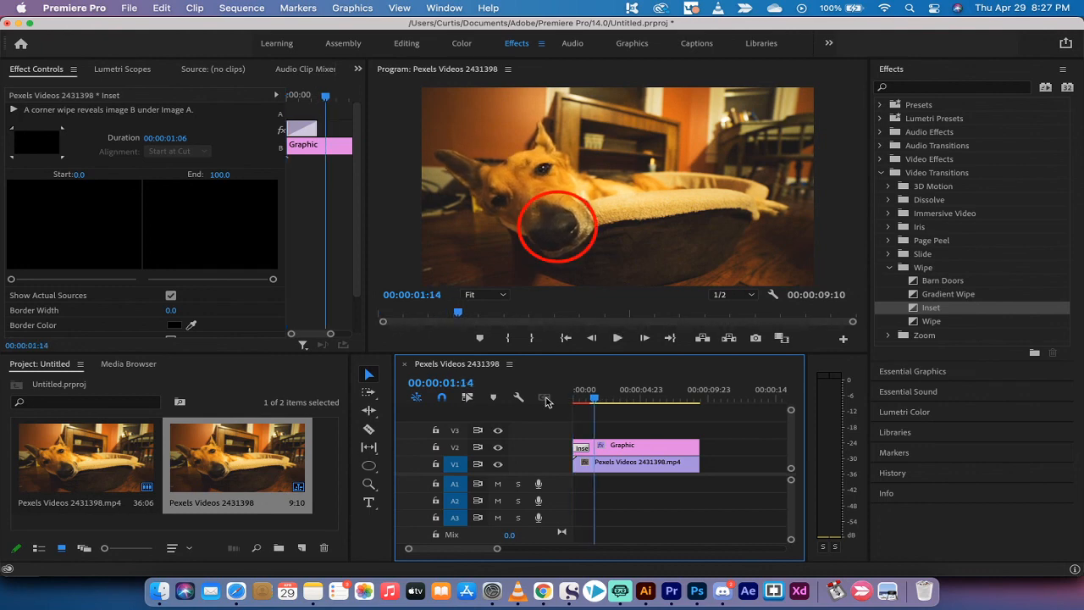
click(576, 399)
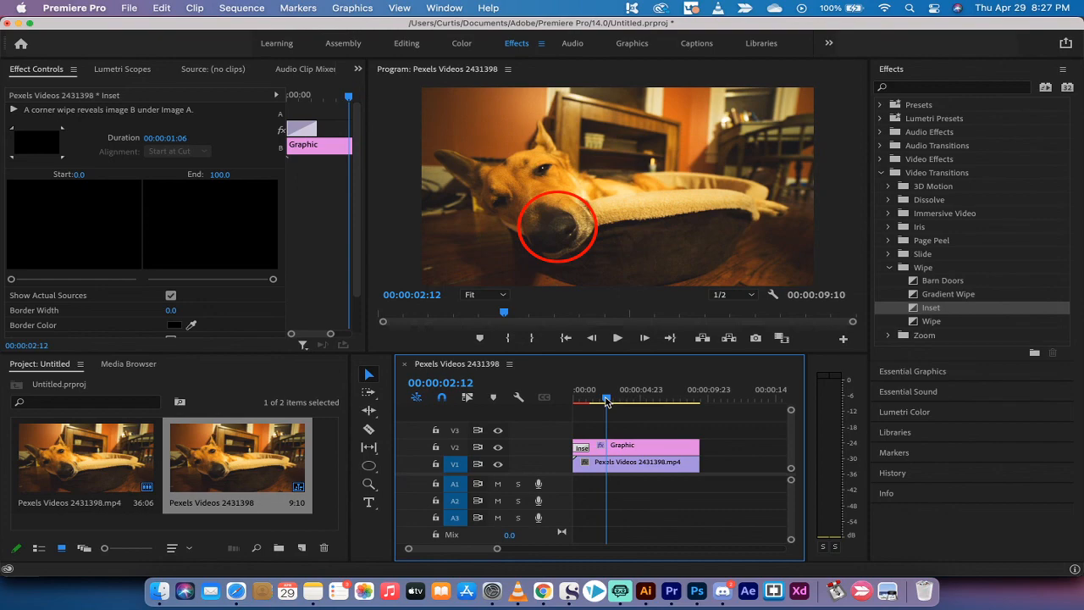
mouse_move(620, 590)
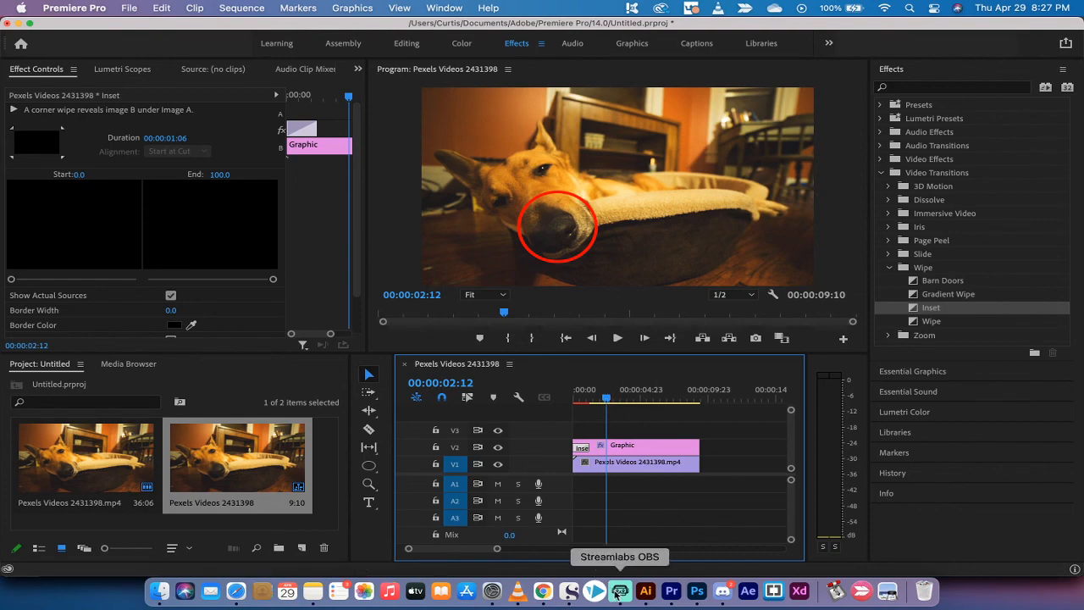